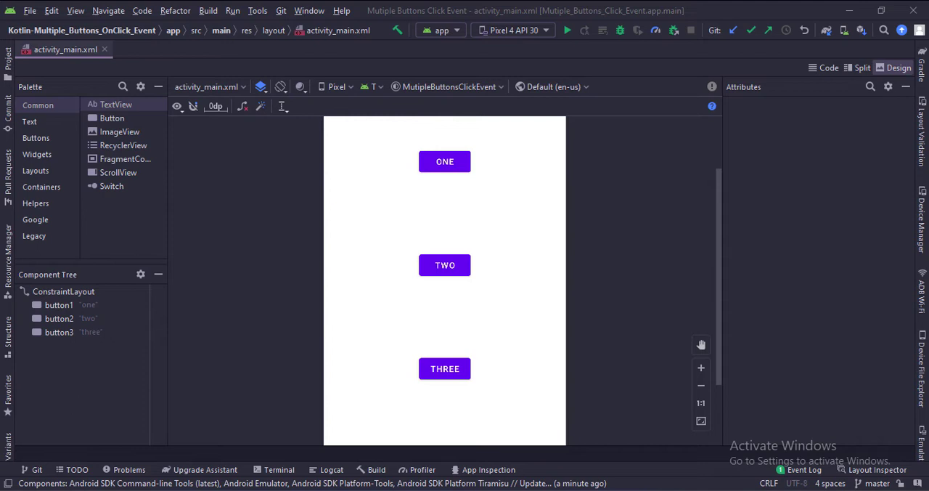
Switch activity_main.xml to its XML source showing the ONE, TWO and THREE buttons
left_click(828, 67)
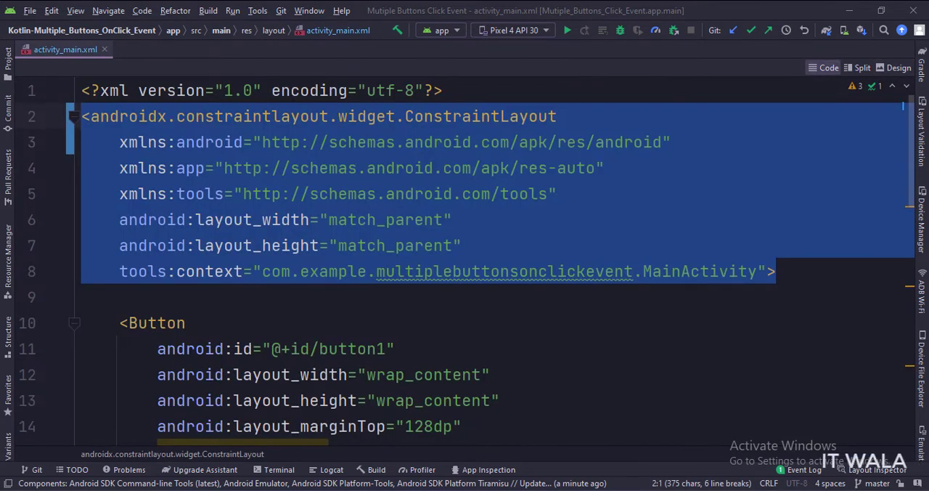
scroll("down", 3)
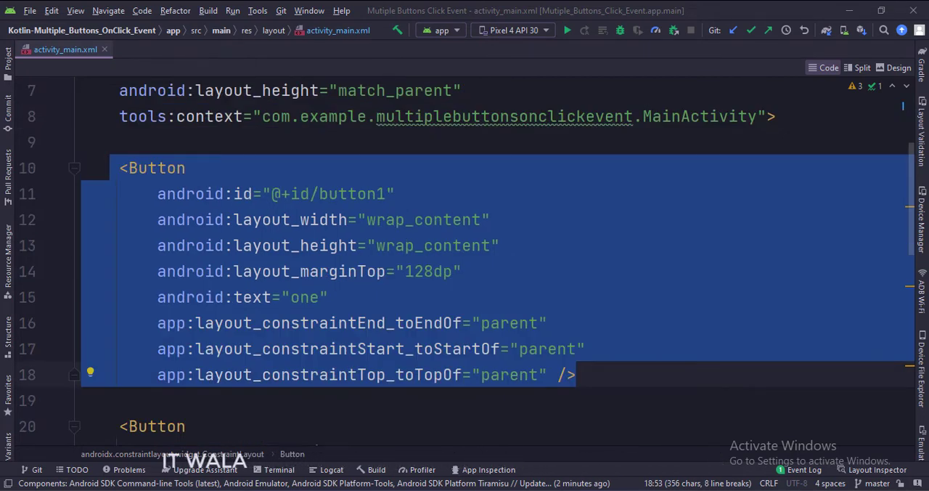
scroll("down", 3)
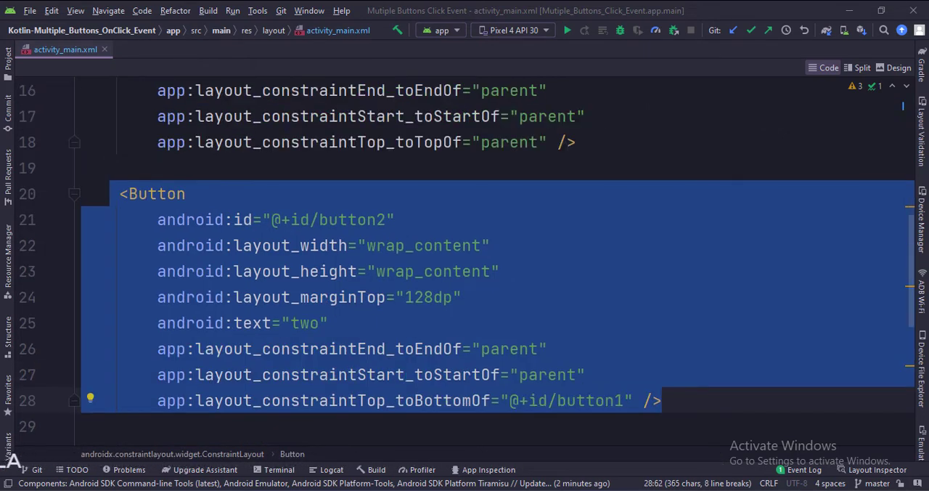
scroll("down", 3)
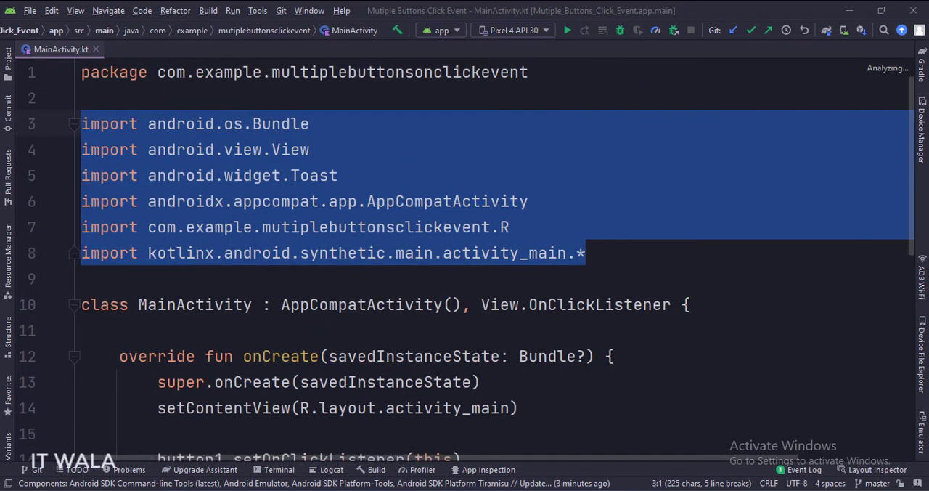
Scroll MainActivity.kt to the setOnClickListener calls for button1, button2 and button3 in onCreate
scroll("down", 3)
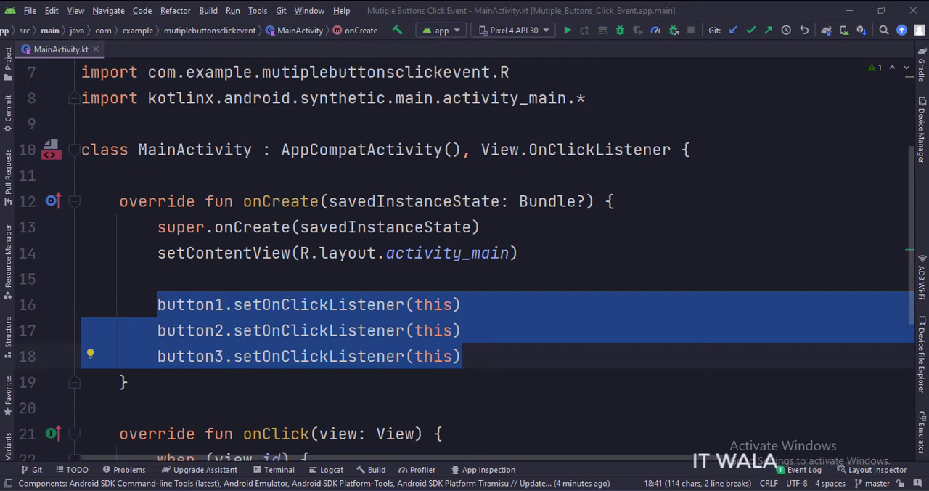
scroll("down", 3)
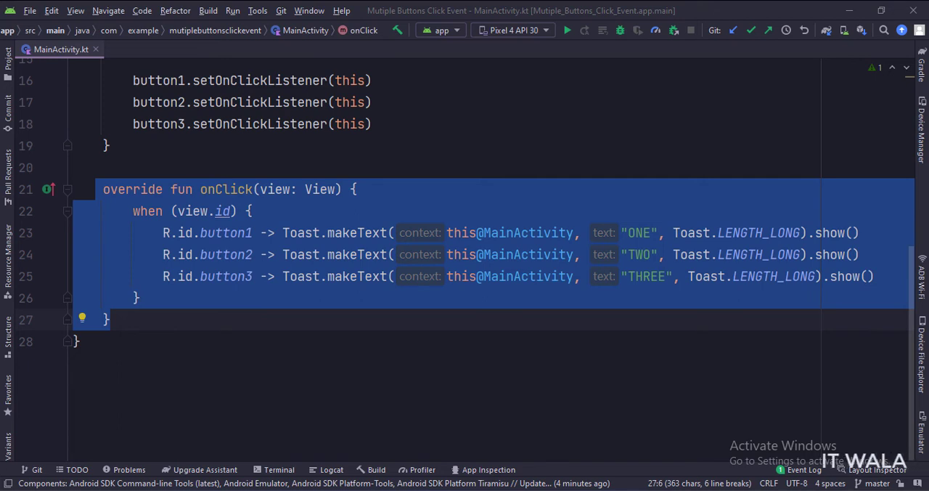
Run the app on the device and tap each button to show the ONE, TWO and THREE toasts
left_click(566, 29)
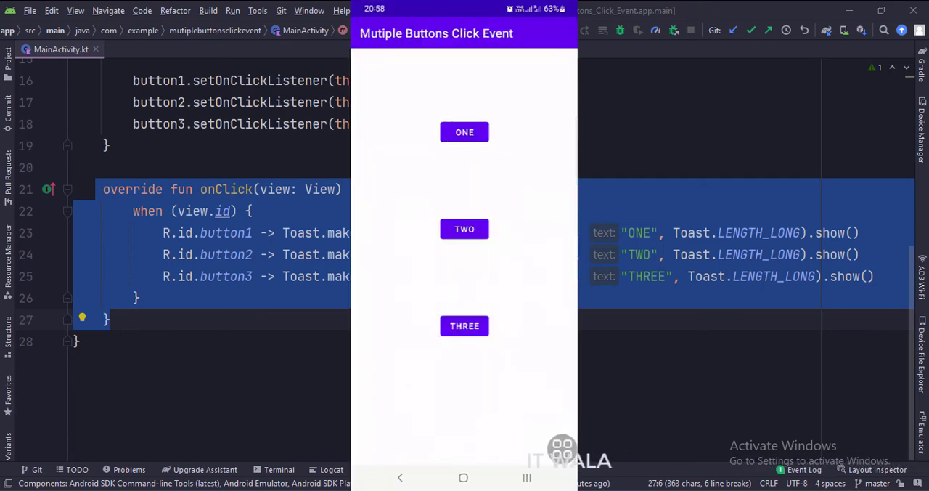
left_click(464, 131)
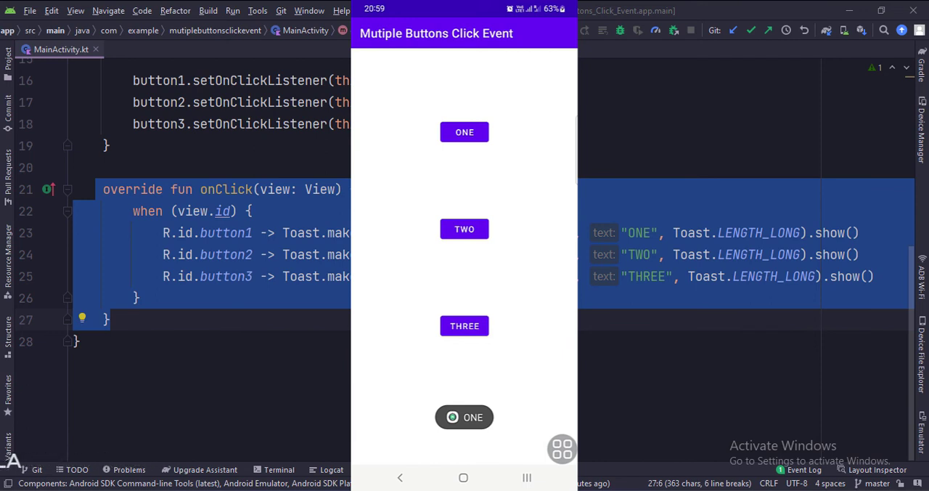
left_click(464, 230)
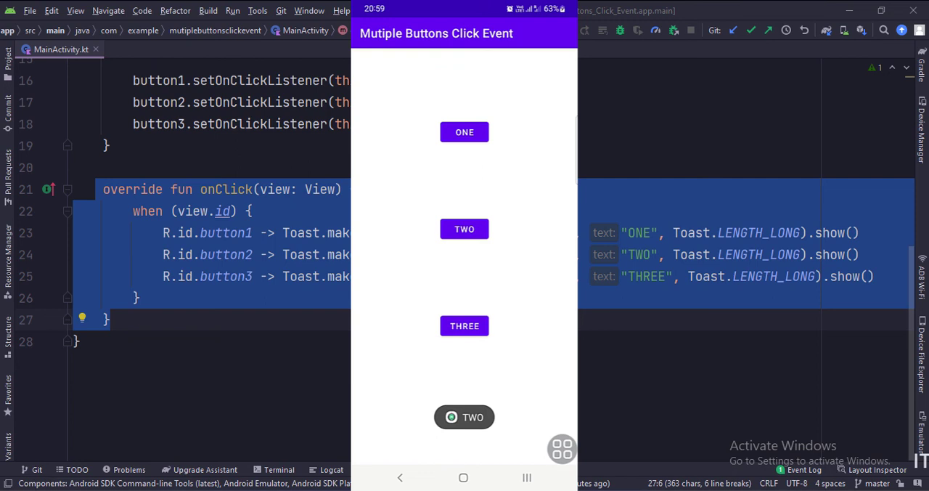
left_click(465, 325)
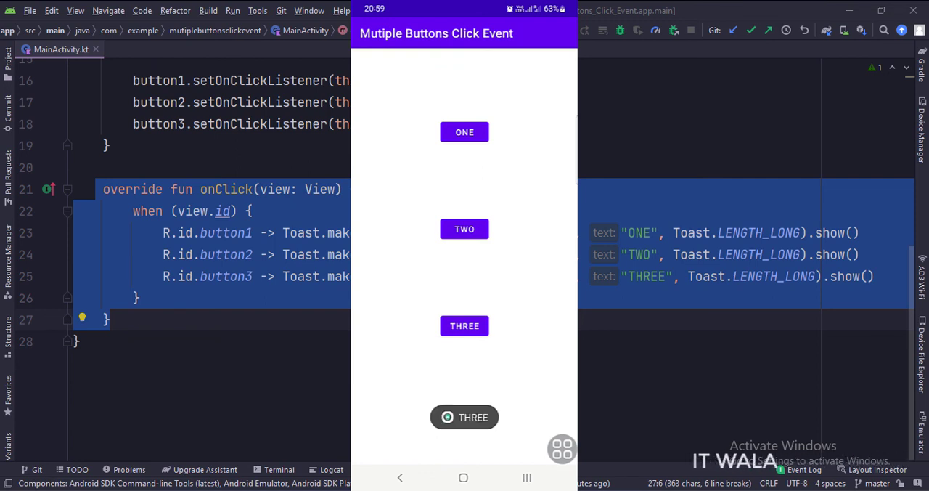